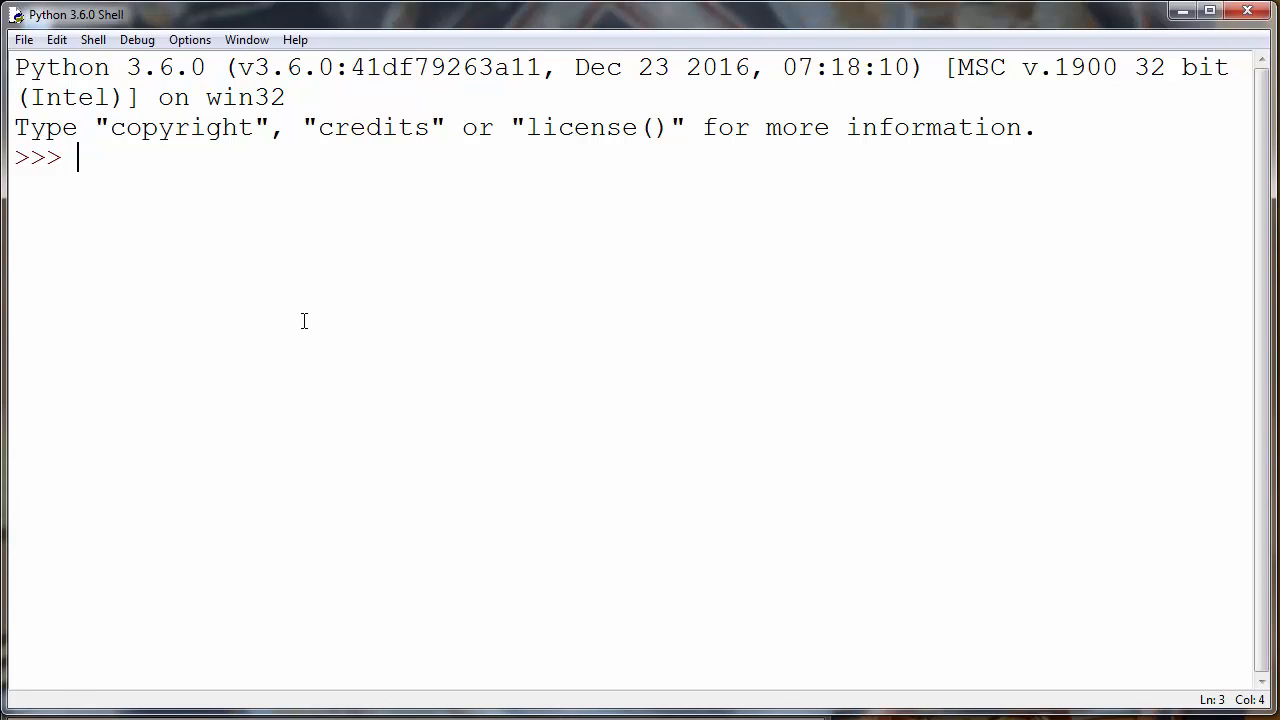
- Import os, run os.getcwd() to print the Python36-32 path, and select it
text(import os)
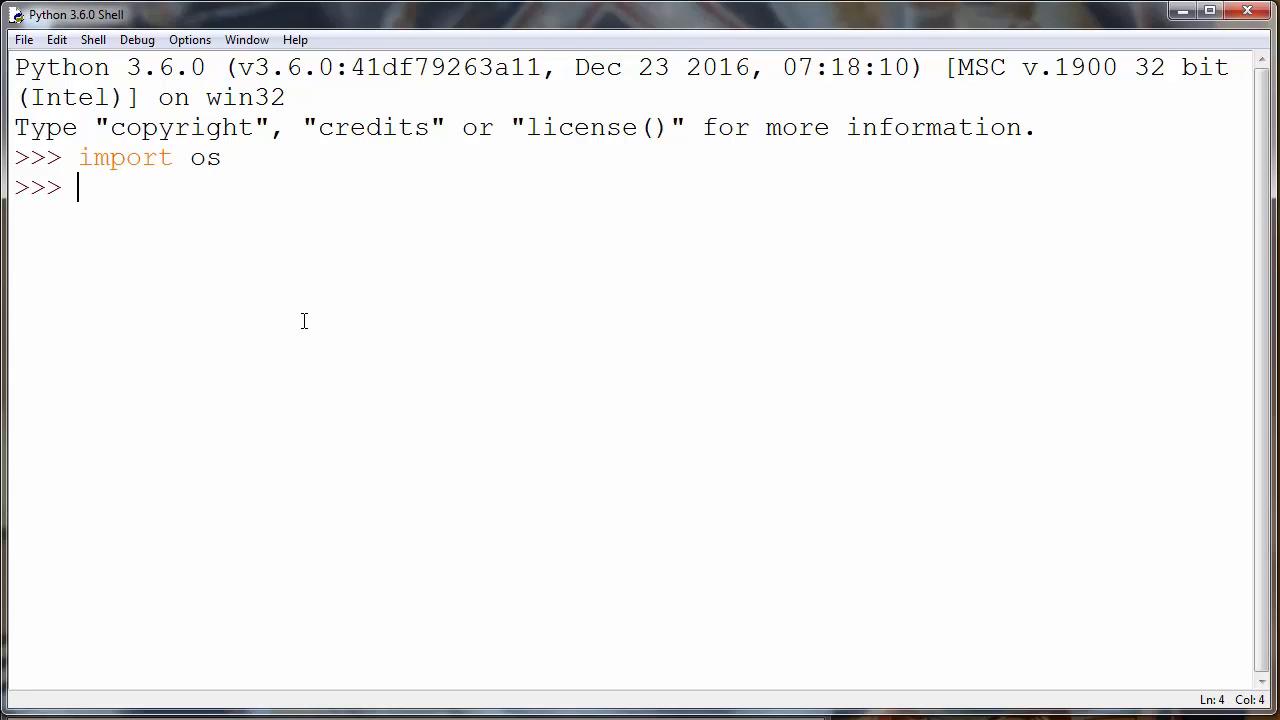
text(os.)
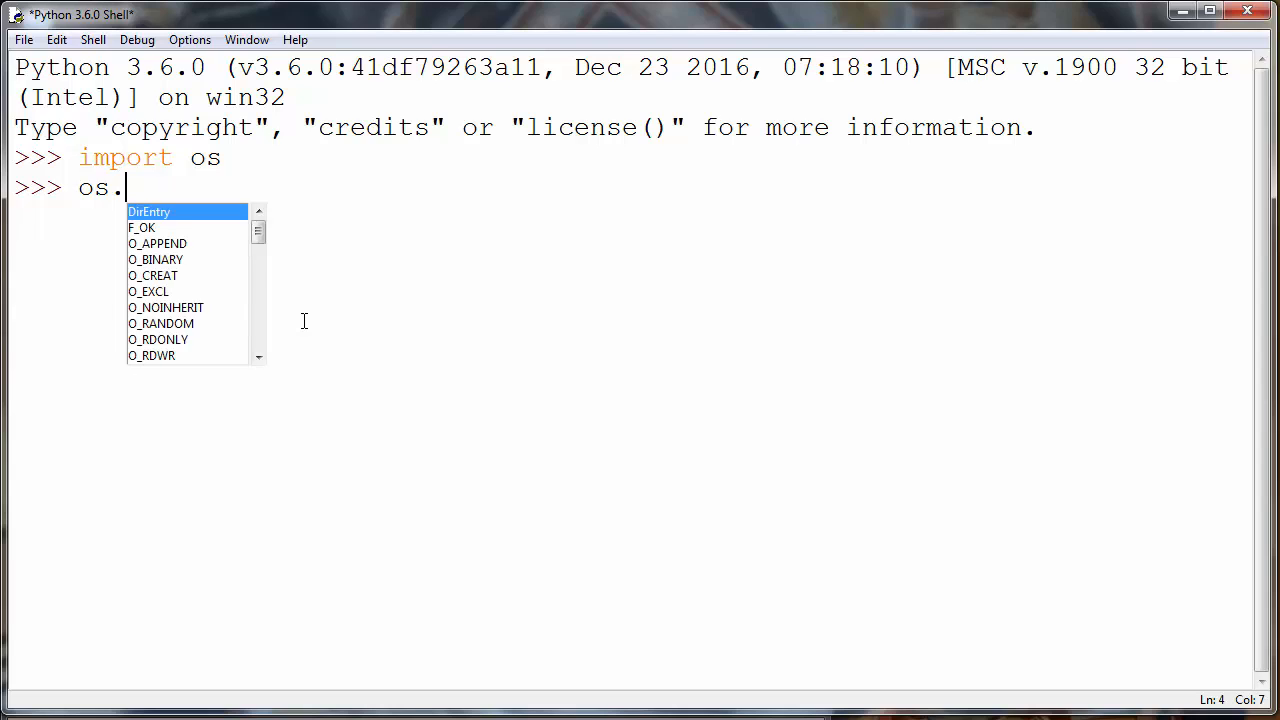
text(g)
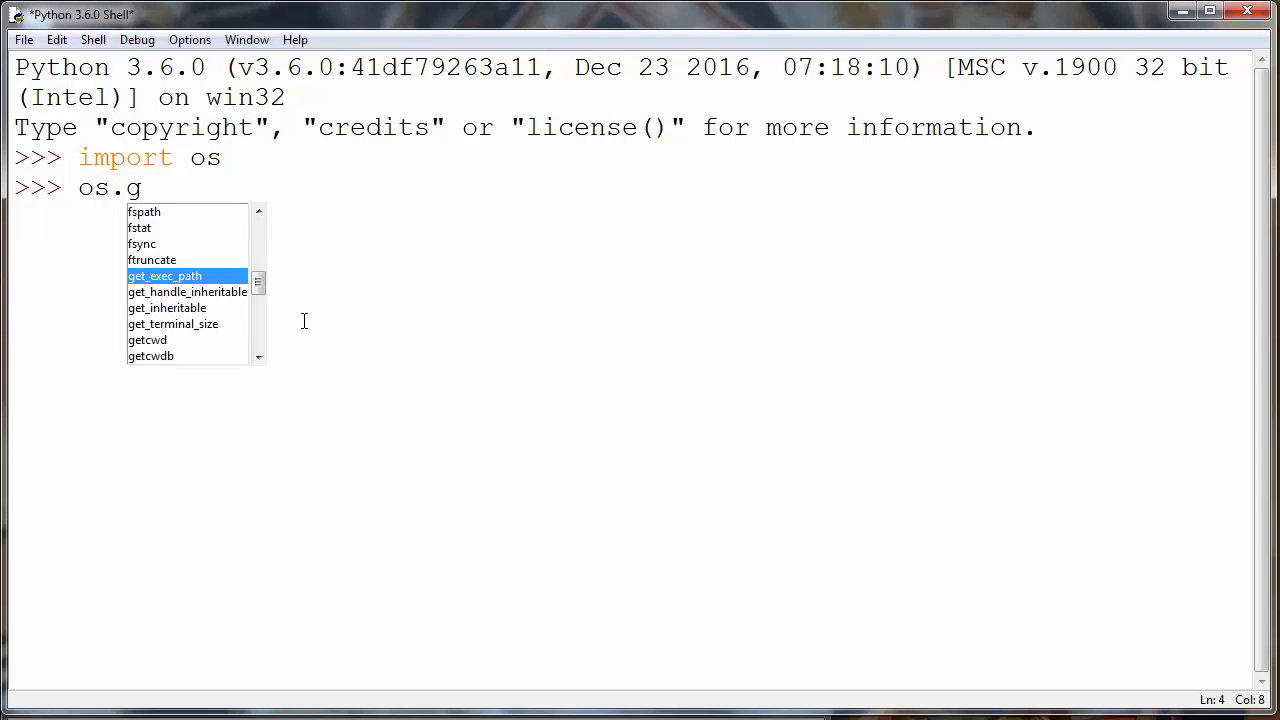
text(et)
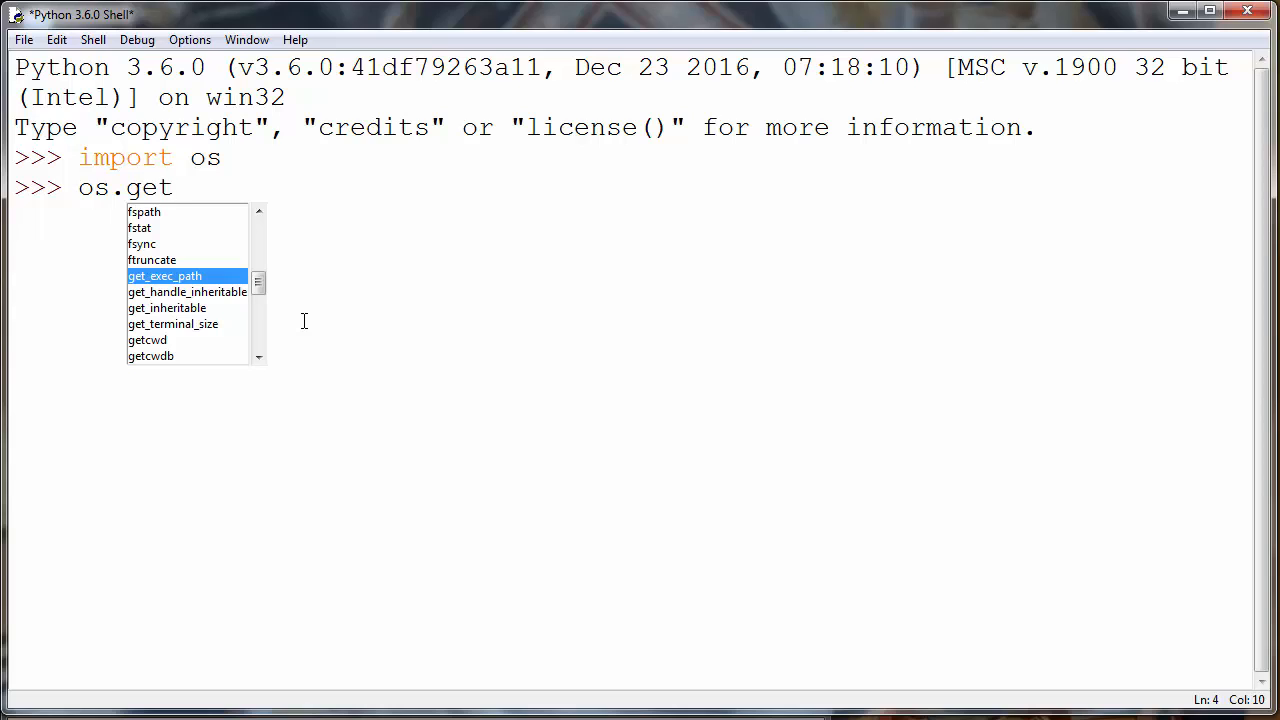
text(cwd()
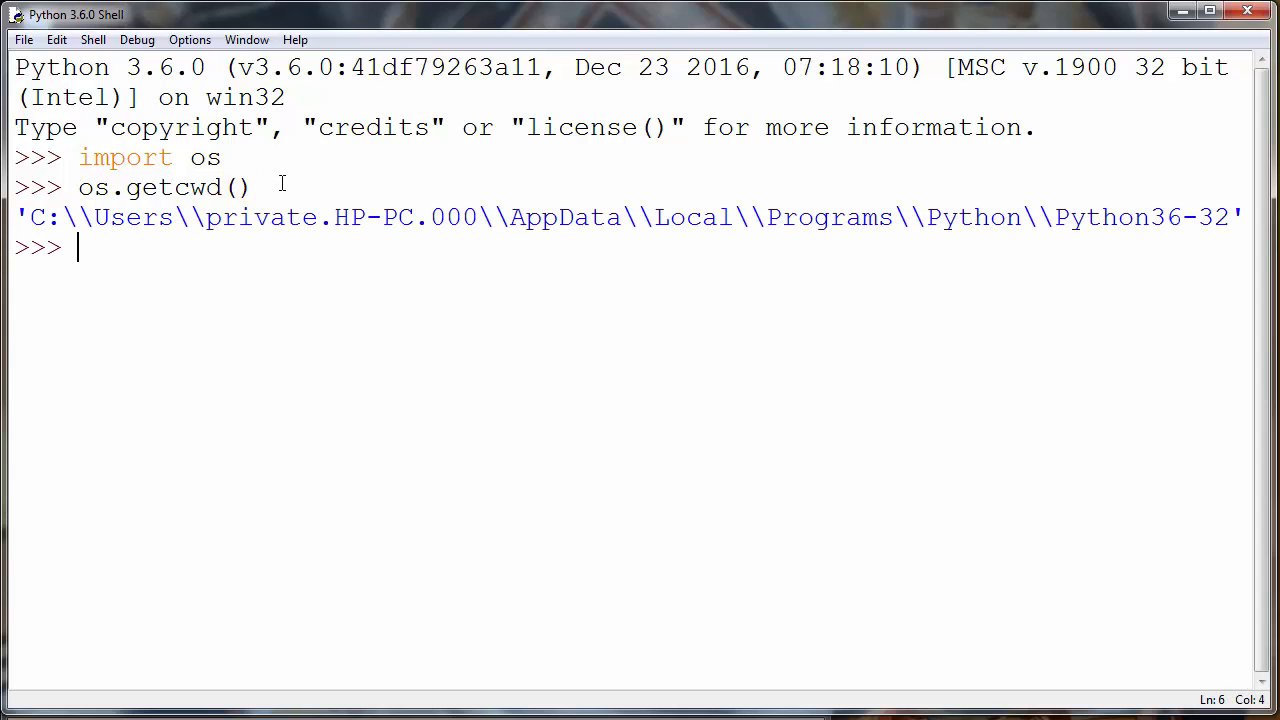
double_click(170, 187)
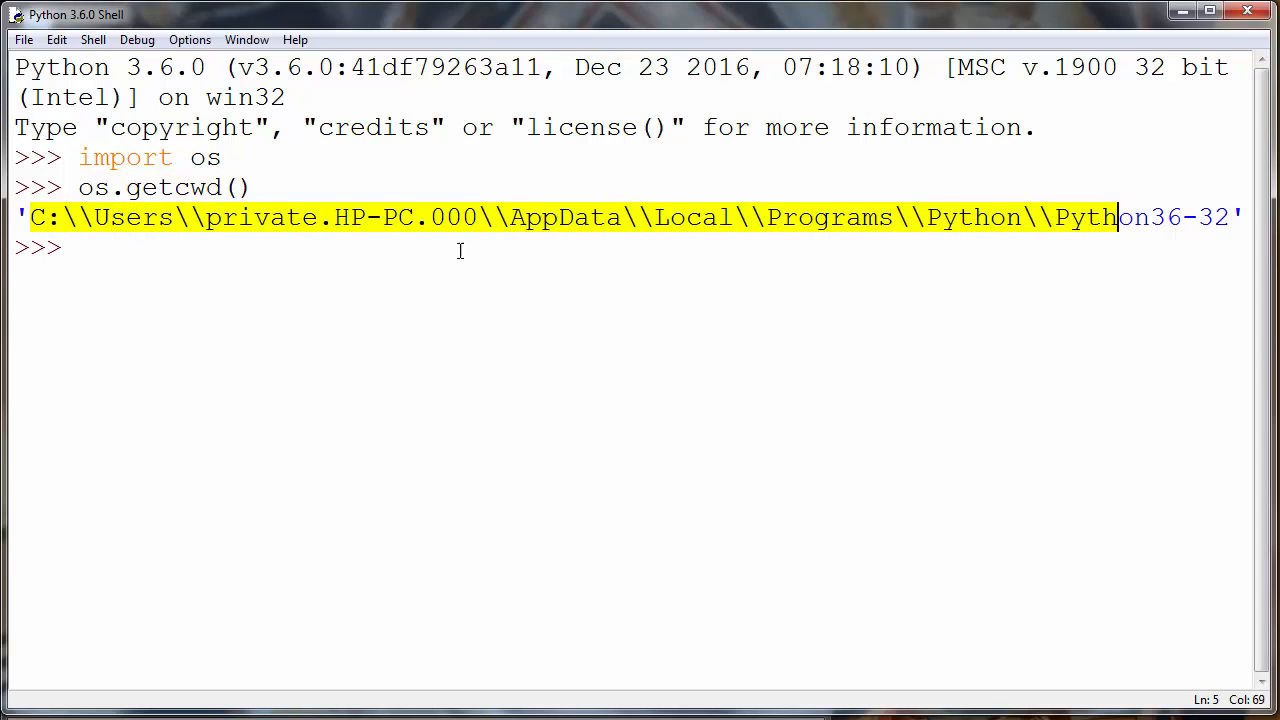
- Run os.chdir('D:\images'), fixing 'image' to 'images', then start a new os.get line
text(o)
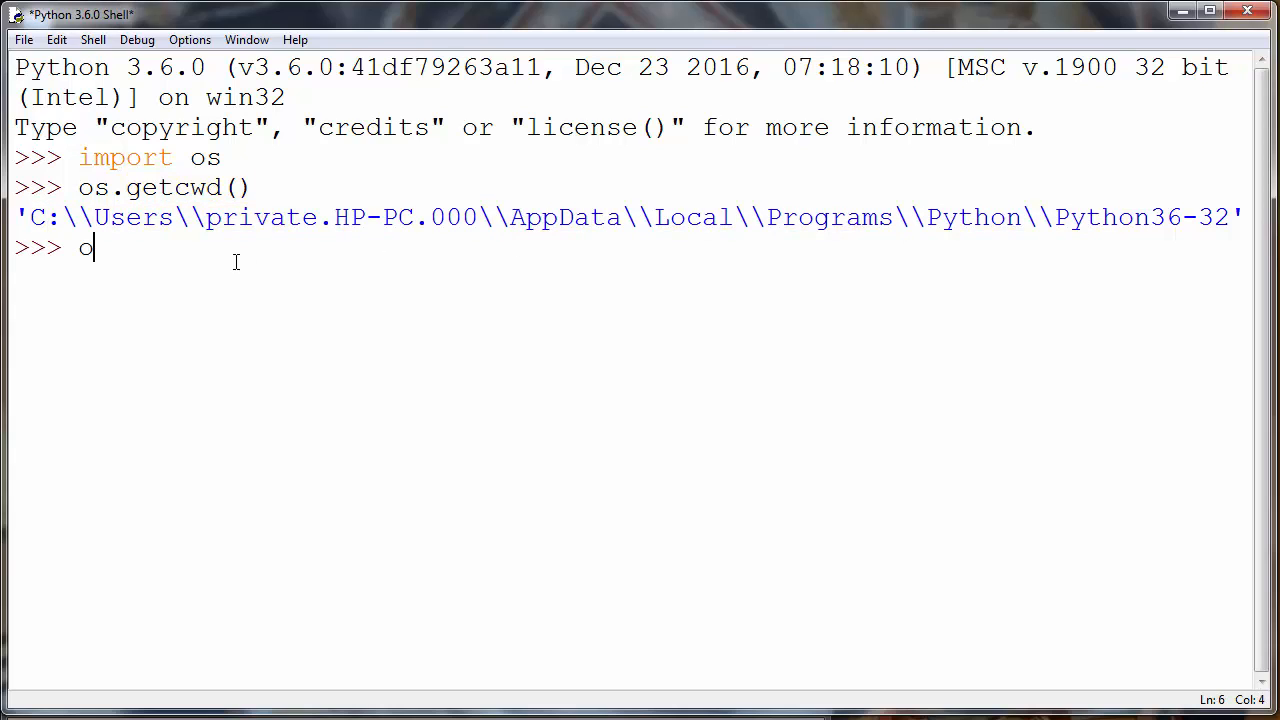
text(s.)
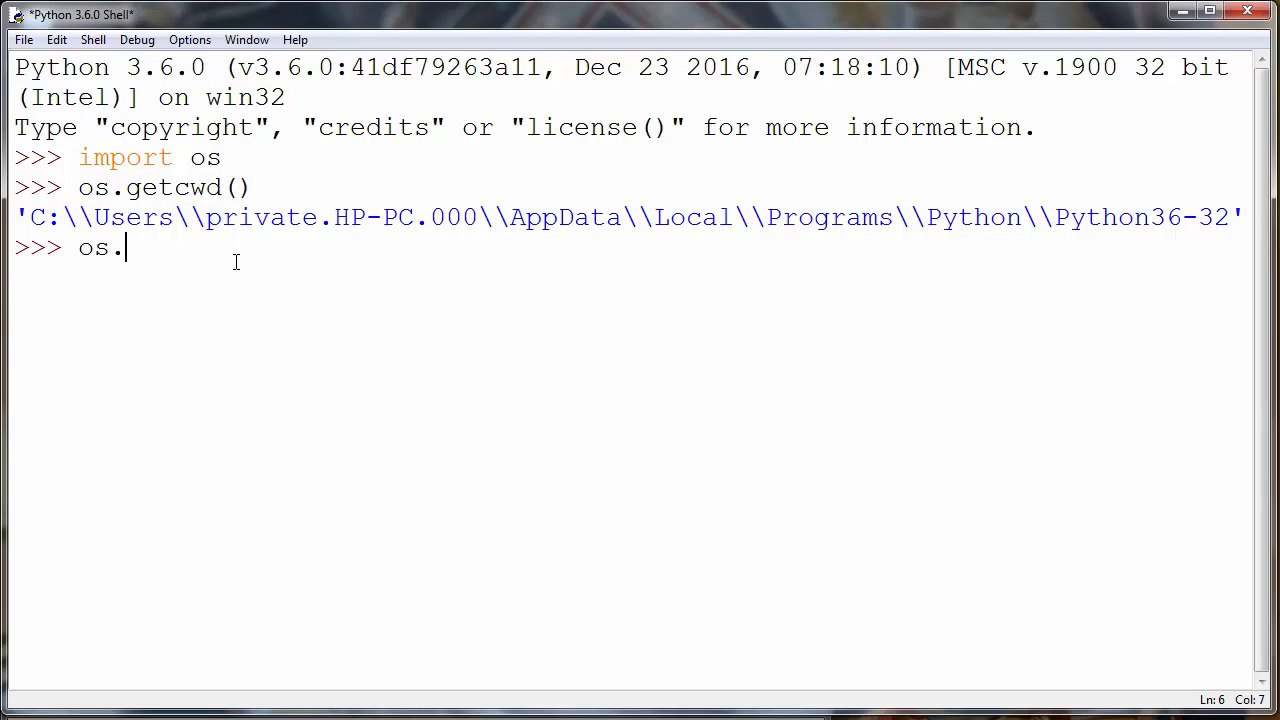
text(chd)
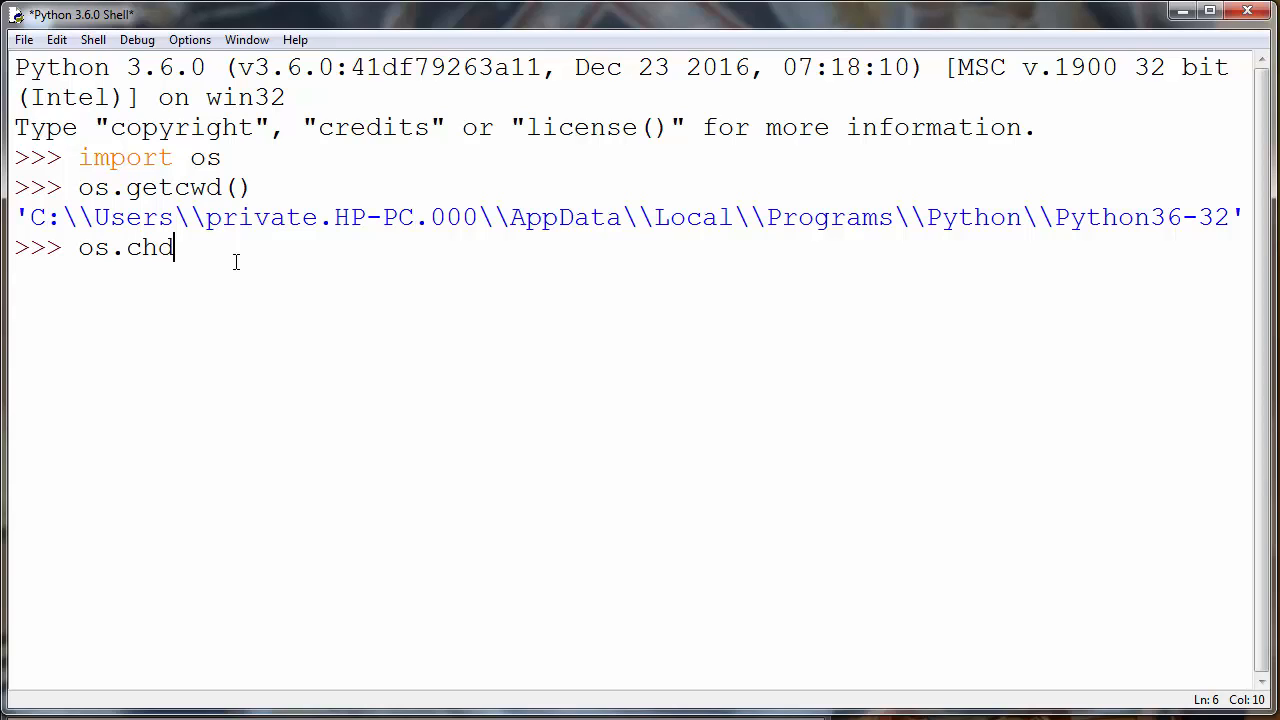
text(ir())
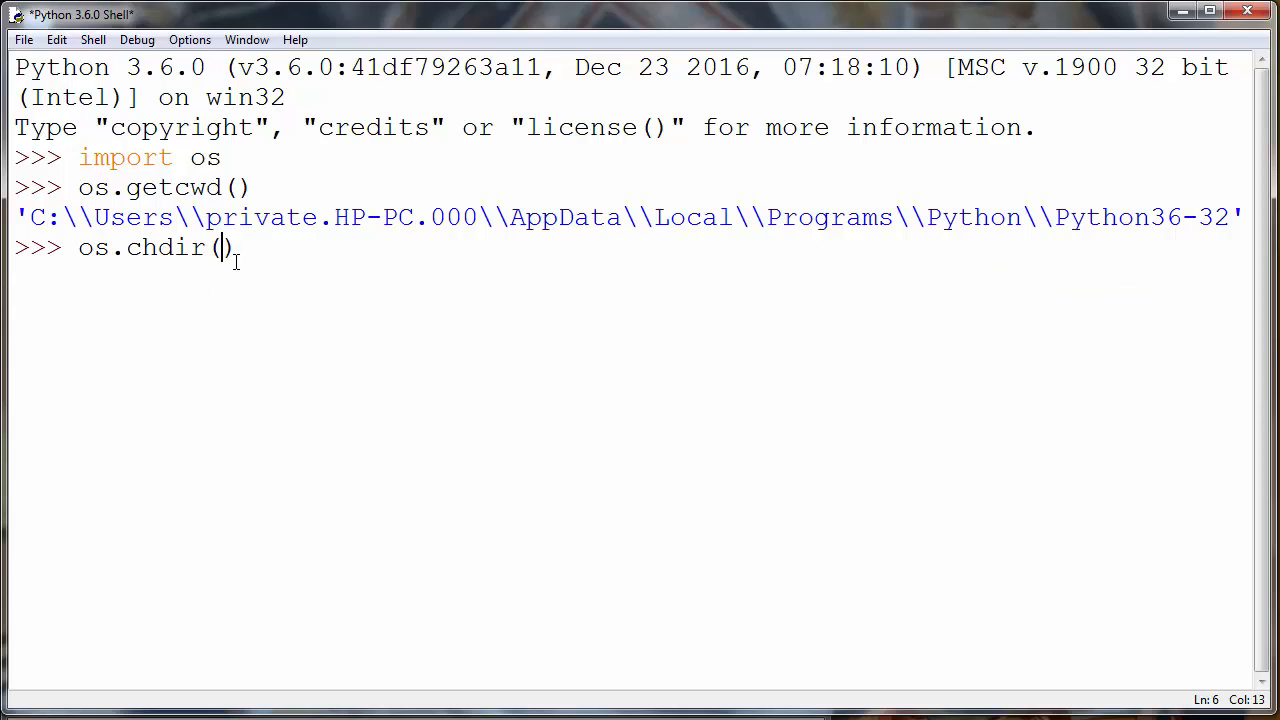
text('D:\')
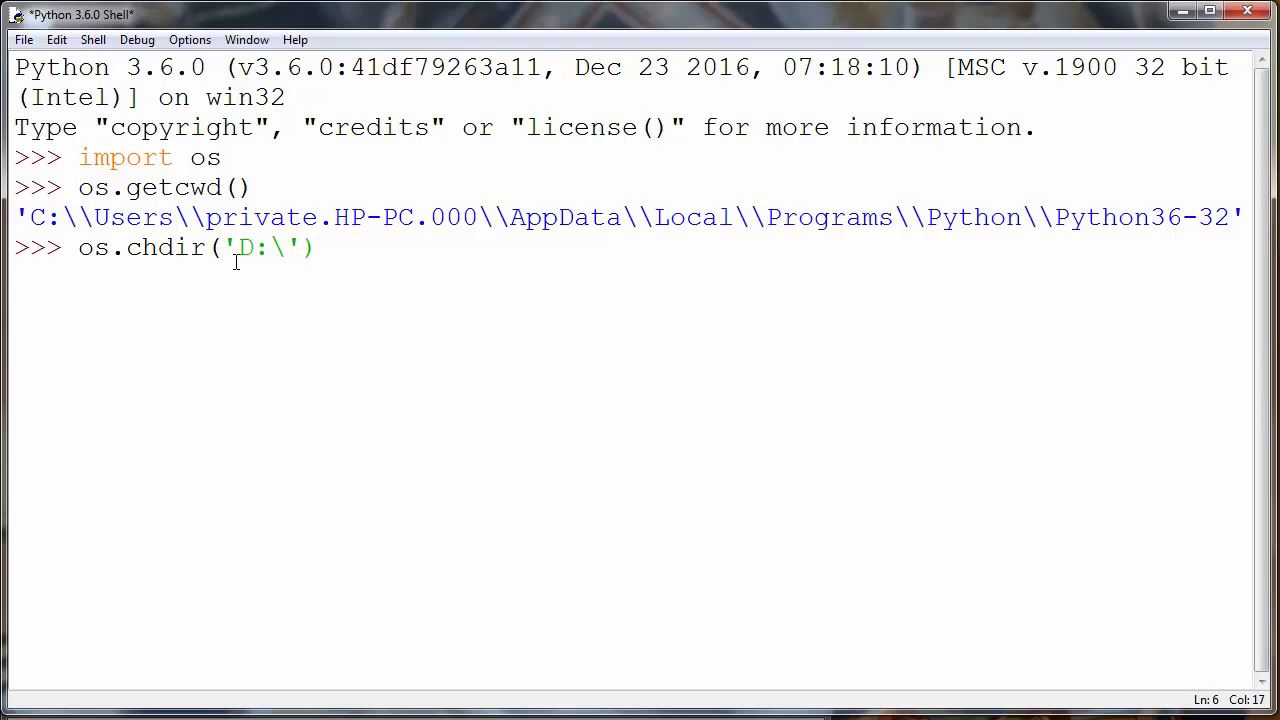
text(image)
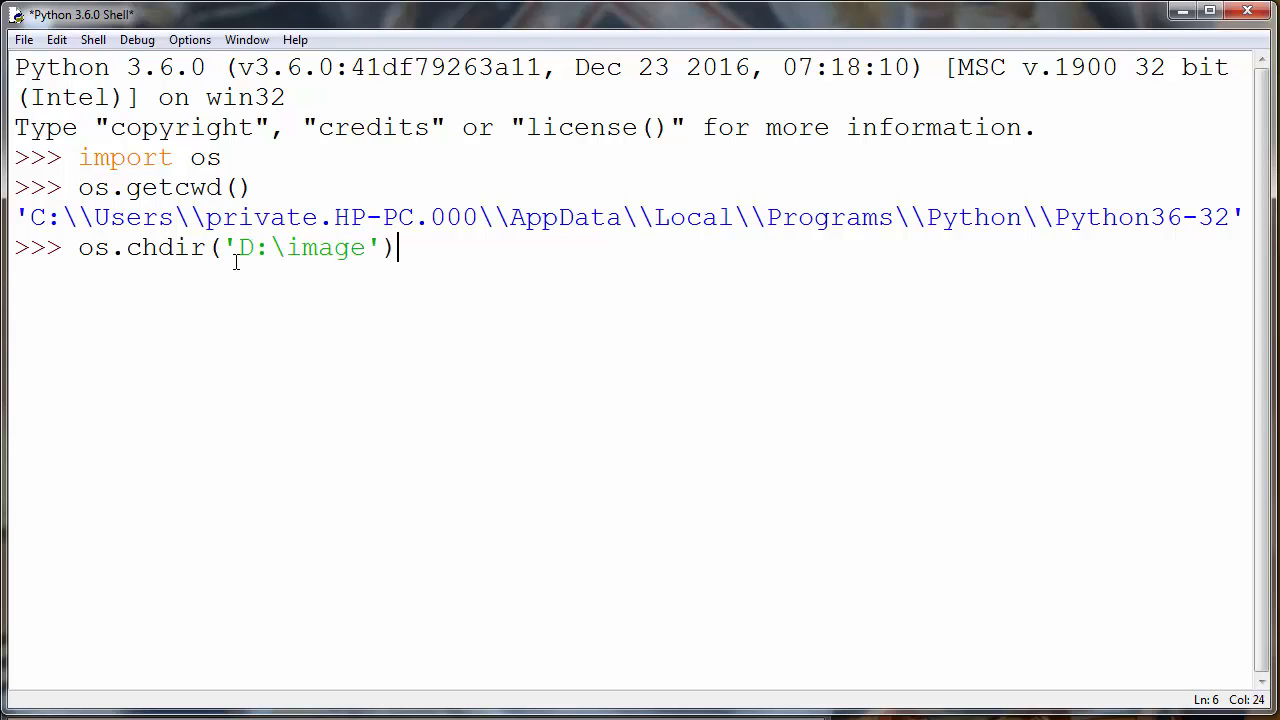
click(237, 248)
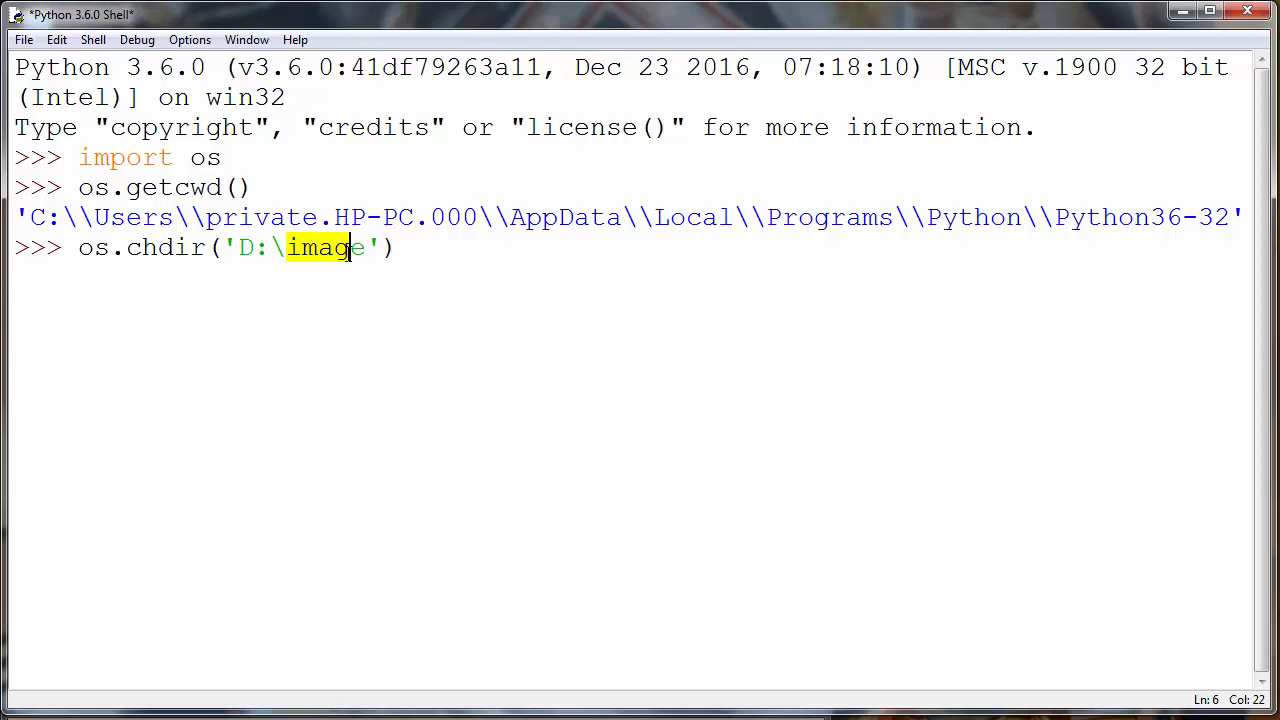
text(s)
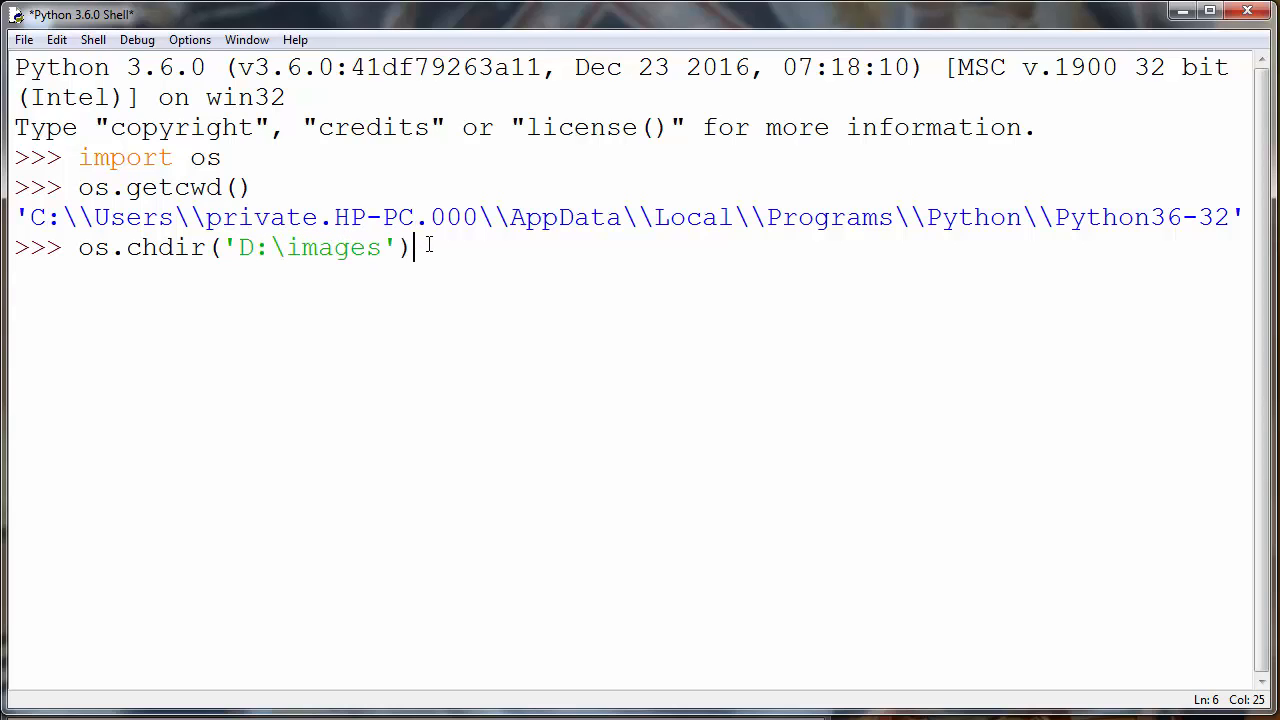
text(os)
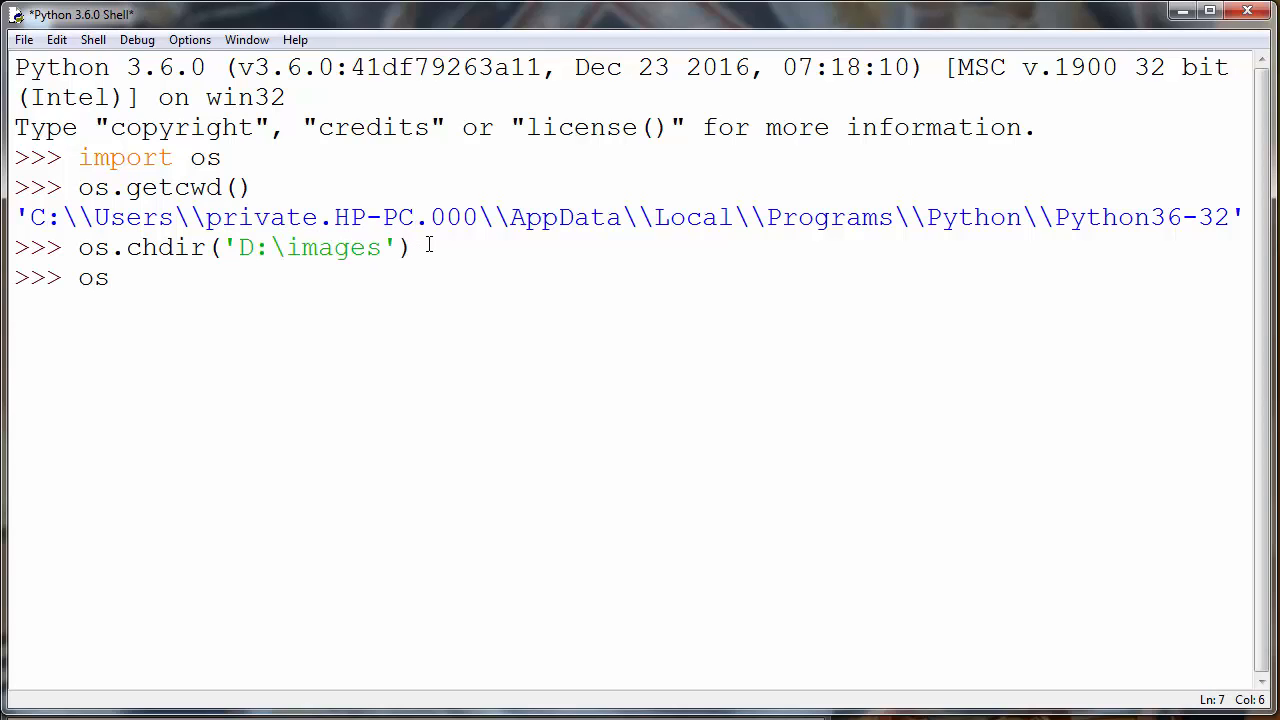
text(.get)
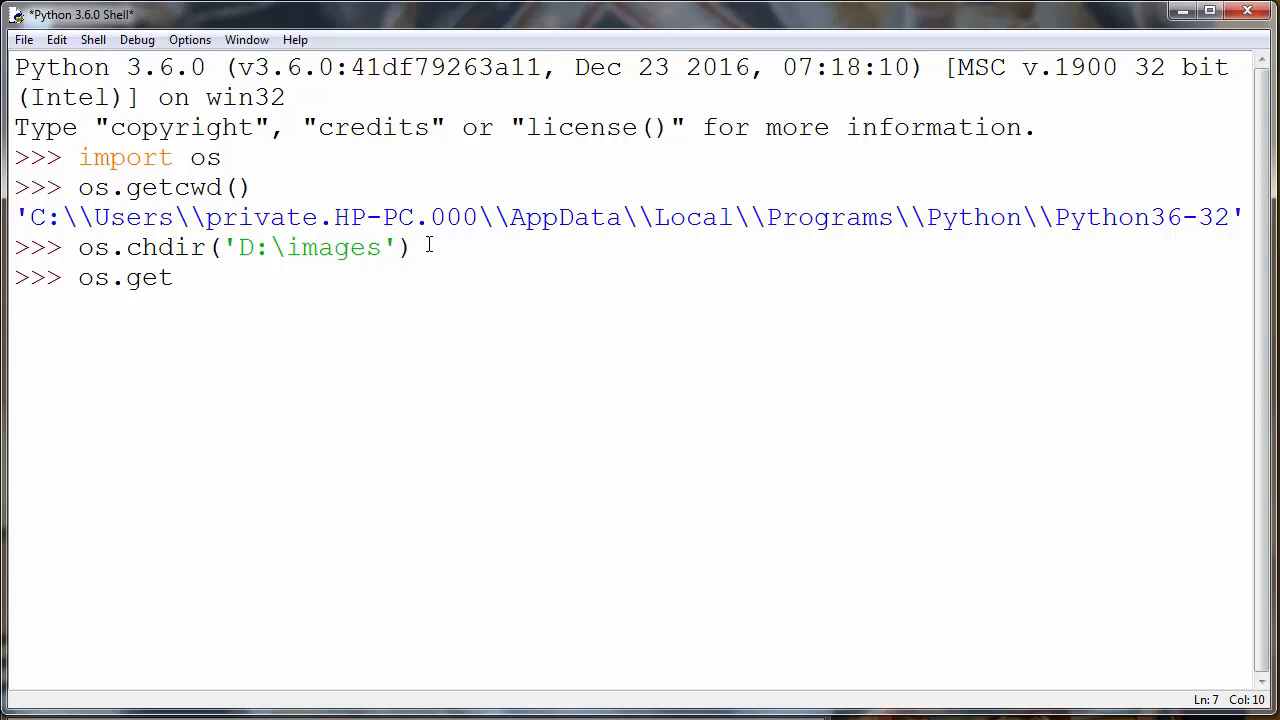